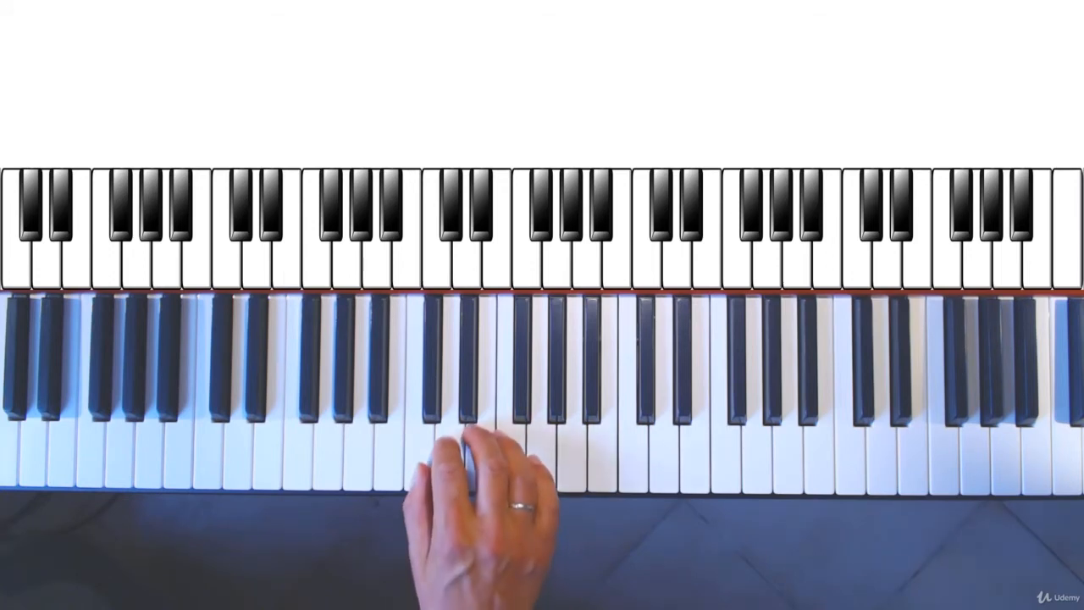
- Play middle C so the on-screen keyboard highlights that white key in blue
click(434, 398)
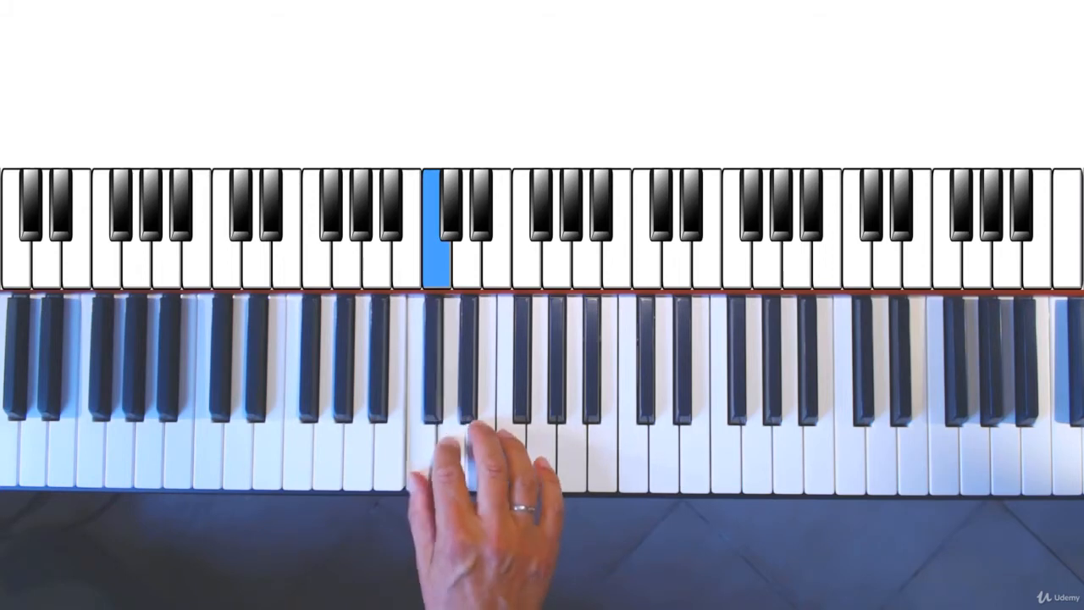